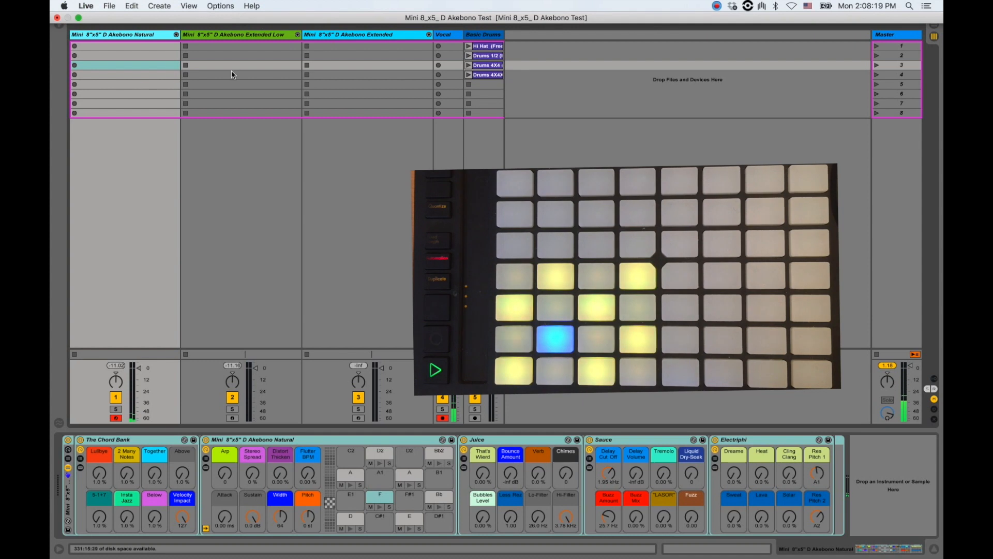
- Select the Mini 8"x5" D Akebono Extended Low track to show its rack macros
click(243, 34)
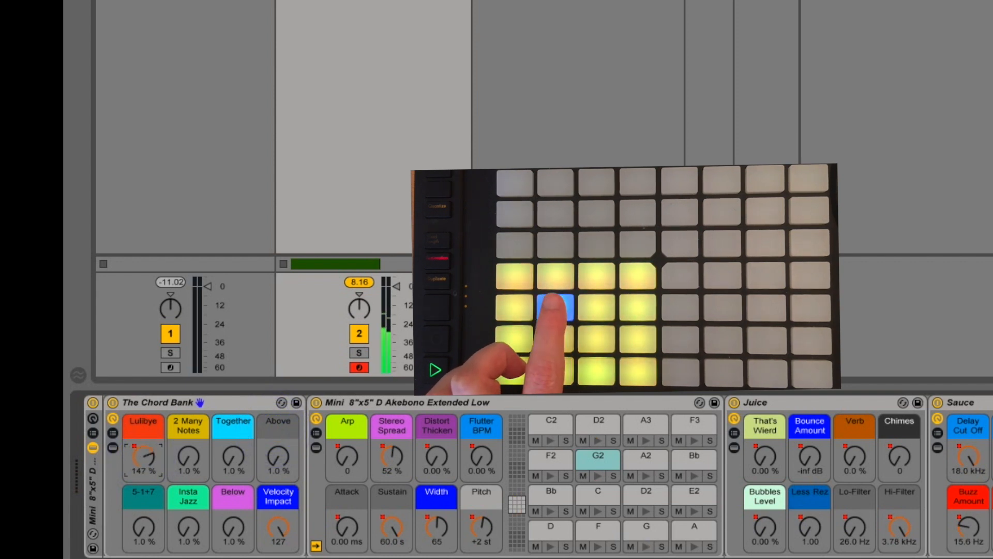
click(555, 308)
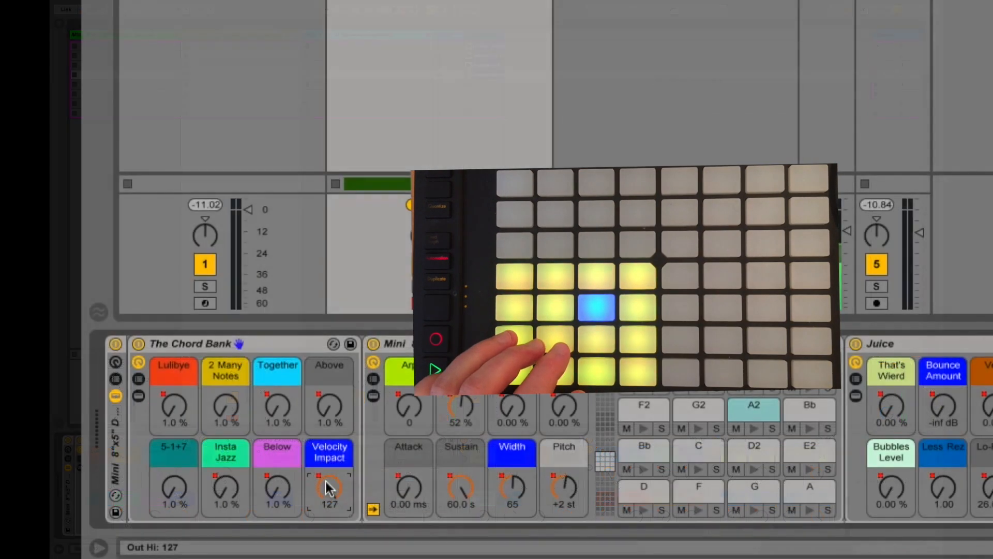
drag(329, 487, 329, 506)
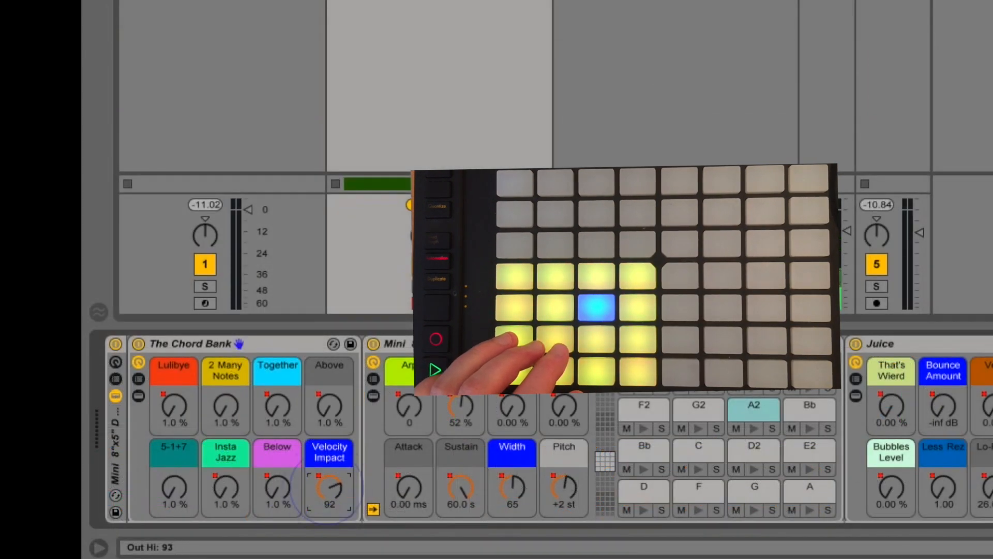
drag(329, 491, 329, 500)
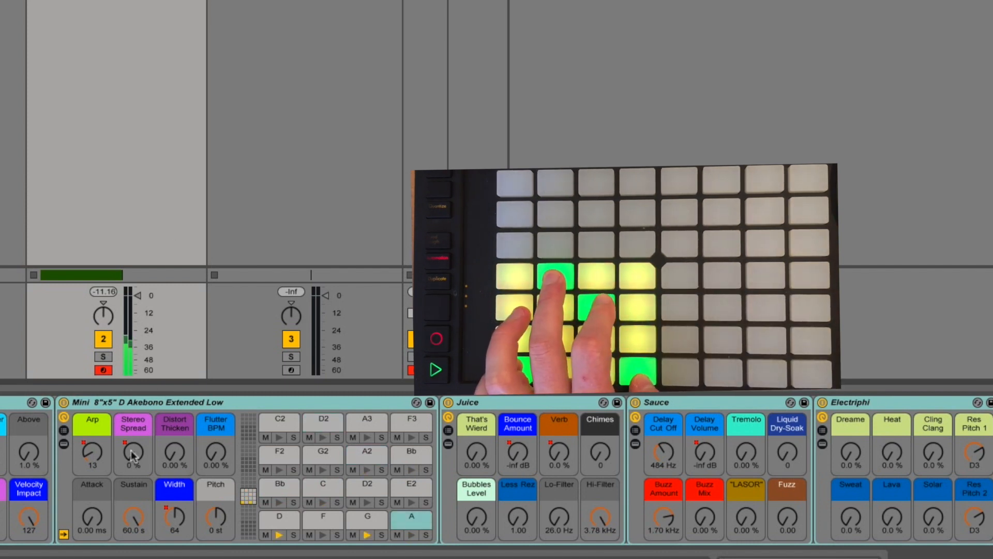
- Raise the Stereo Spread macro to 52% and adjust the Flutter BPM macro
drag(133, 455, 133, 437)
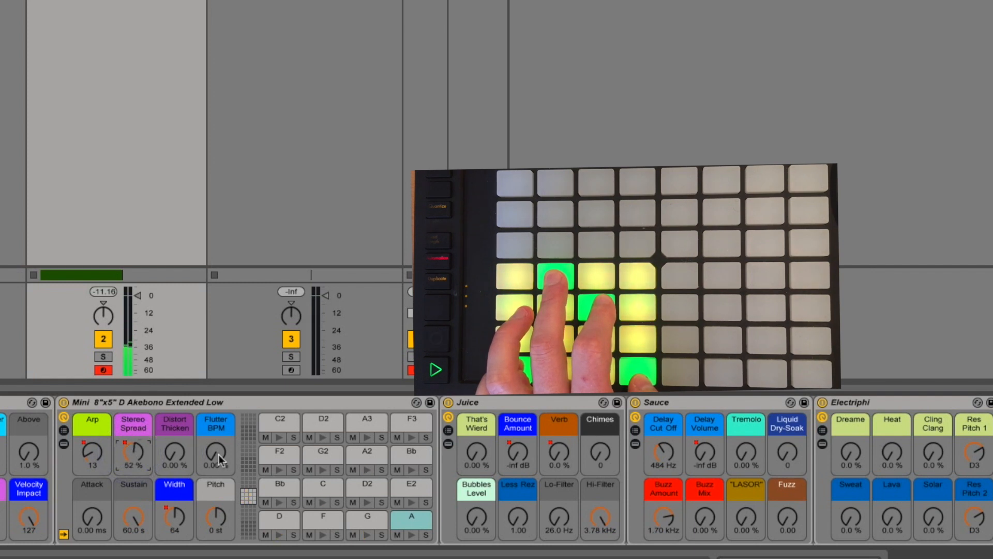
drag(215, 453, 216, 437)
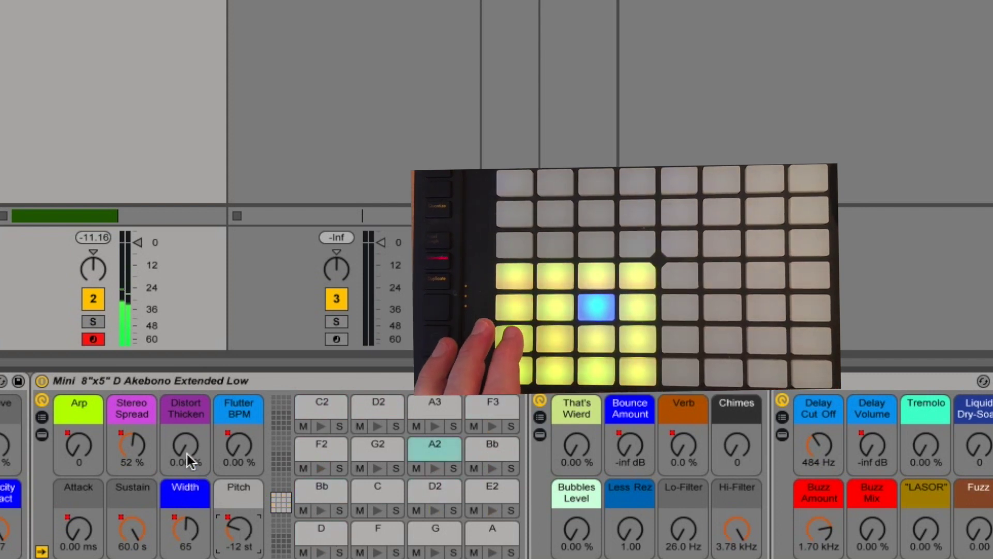
- Adjust the Distort Thicken macro and set the tongue drum's Pitch macro to 0 st
drag(185, 451, 185, 431)
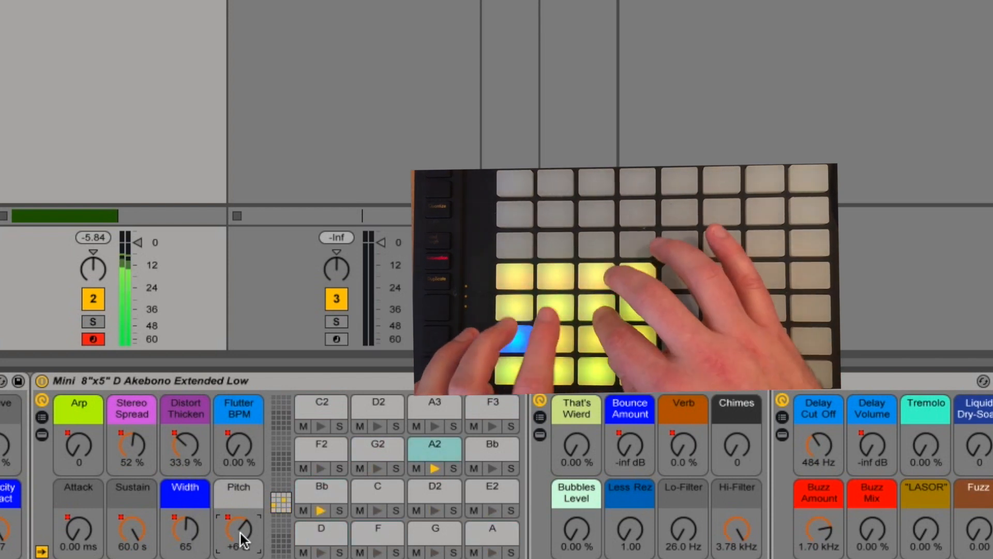
click(548, 310)
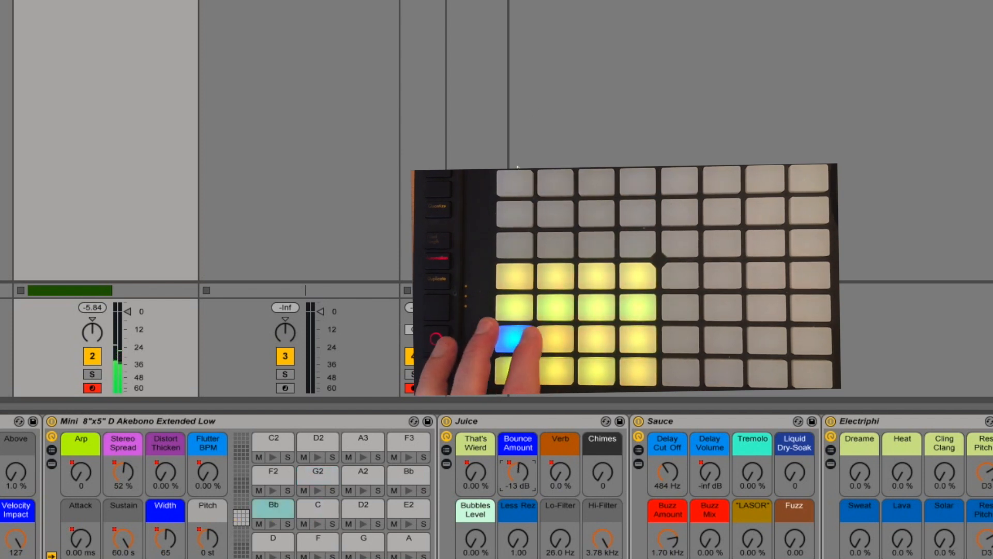
- Raise the Juice rack's Bounce Amount macro to about -13 dB
click(599, 302)
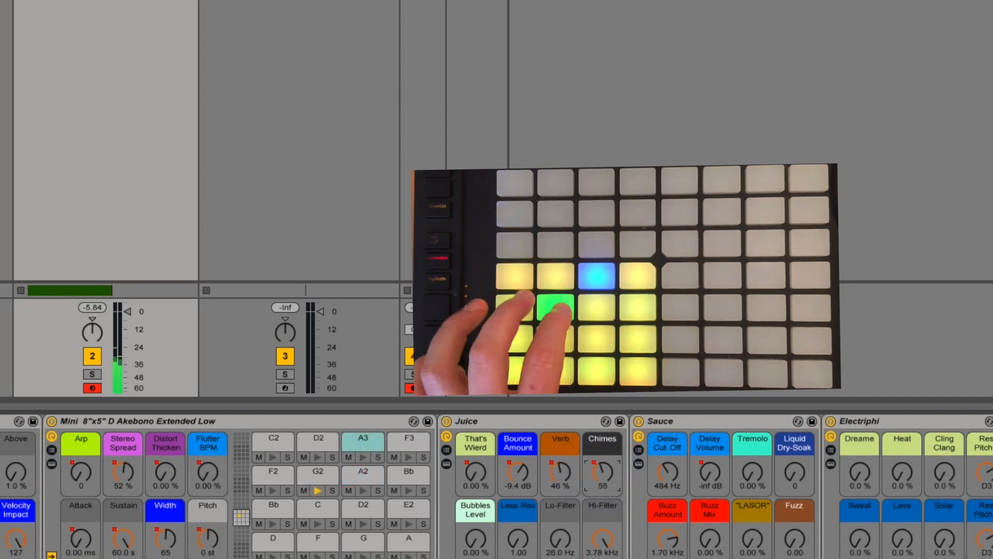
- Turn up the Juice rack's Chimes macro toward 55
click(519, 343)
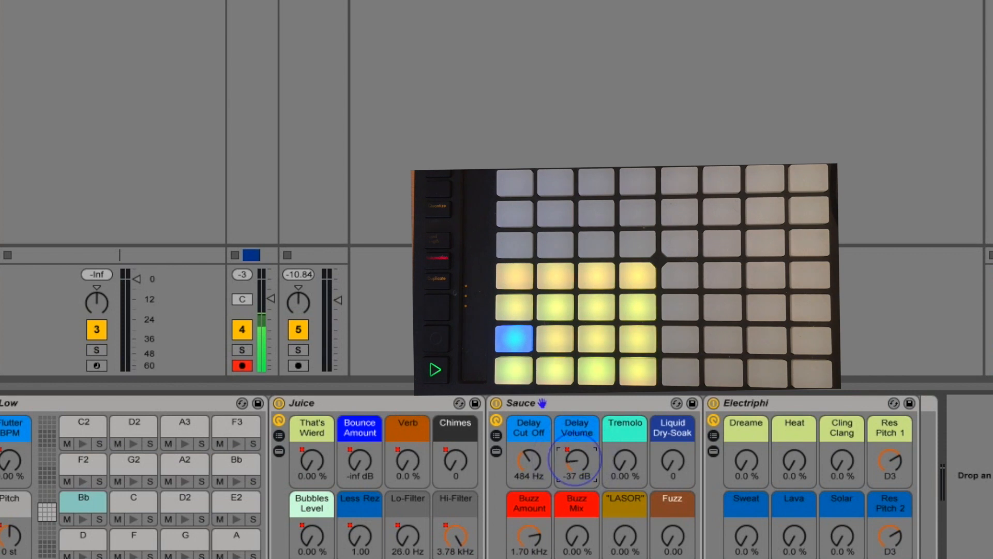
- Raise the Sauce rack's Delay Volume macro from -inf dB to about -37 dB
drag(575, 461, 575, 444)
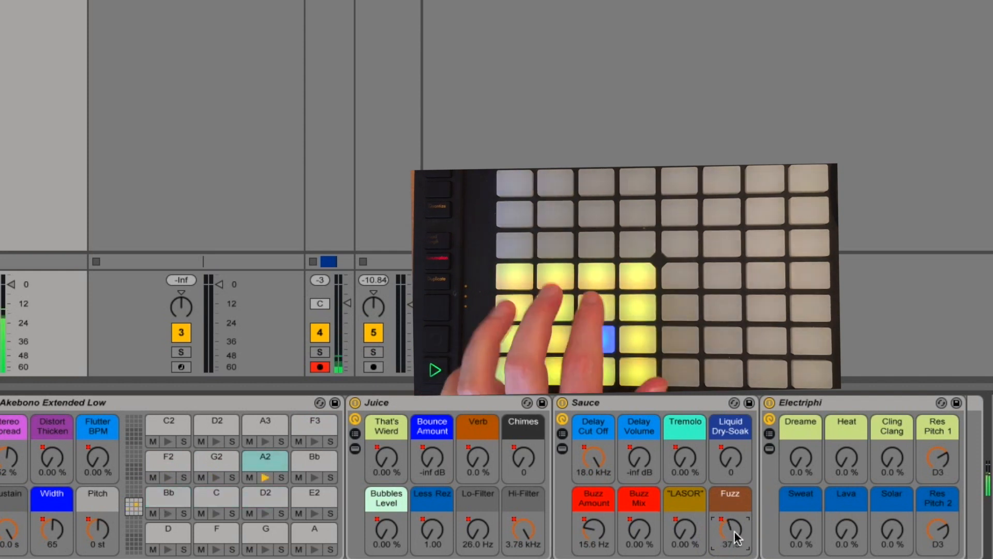
- Turn up the Sauce rack's Fuzz macro while pads play on Push
click(595, 279)
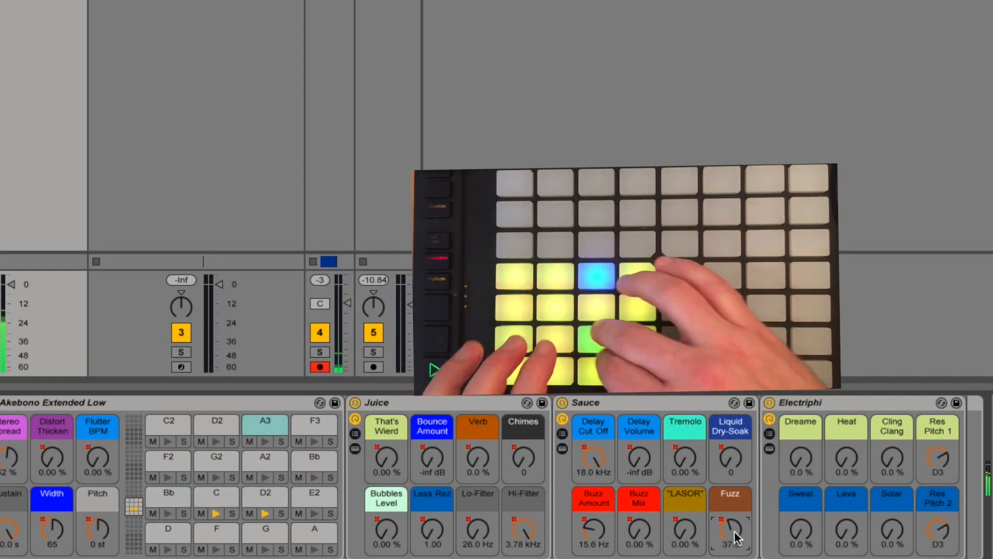